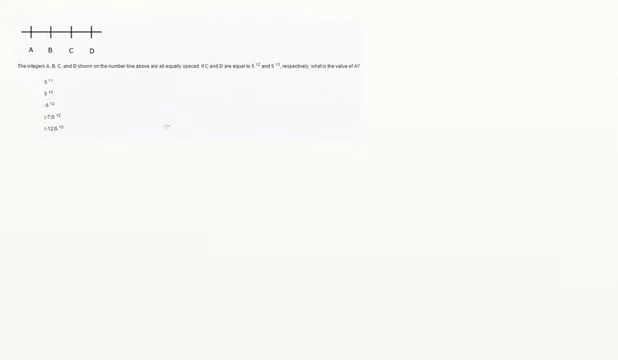
{"action": "mouse_move", "coordinate": [168, 124]}
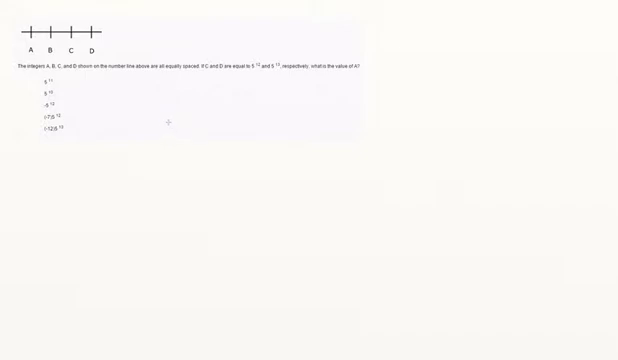
{"action": "mouse_move", "coordinate": [168, 118]}
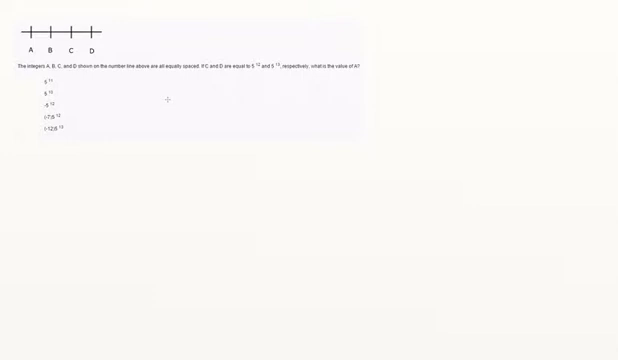
{"action": "mouse_move", "coordinate": [74, 8]}
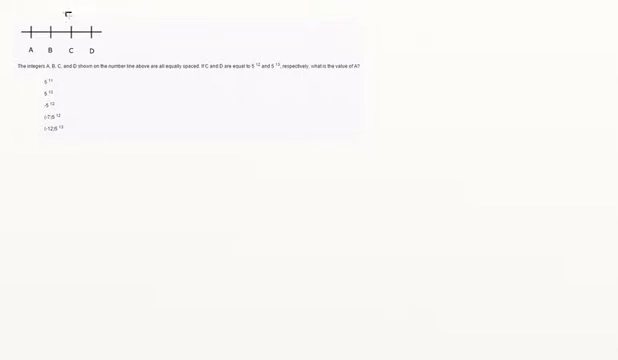
{"action": "type", "text": "5^12"}
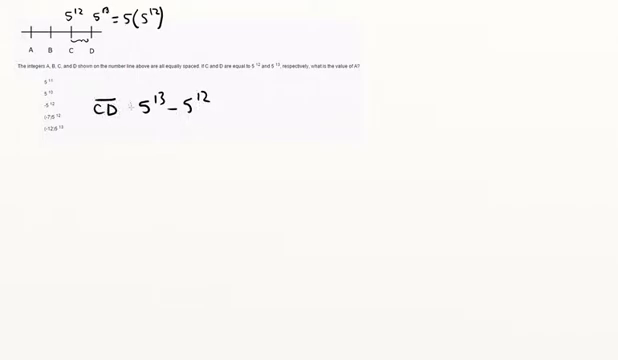
{"action": "type", "text": "5"}
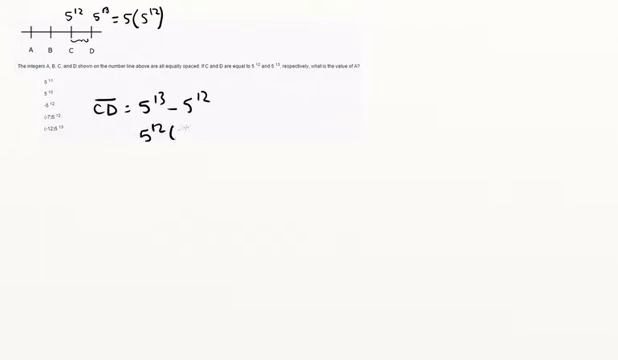
{"action": "type", "text": "5-1)"}
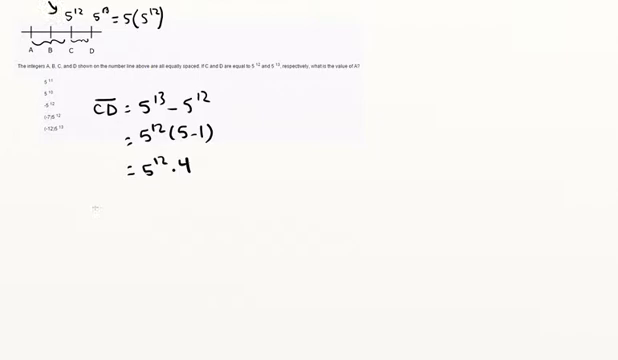
{"action": "type", "text": "CA"}
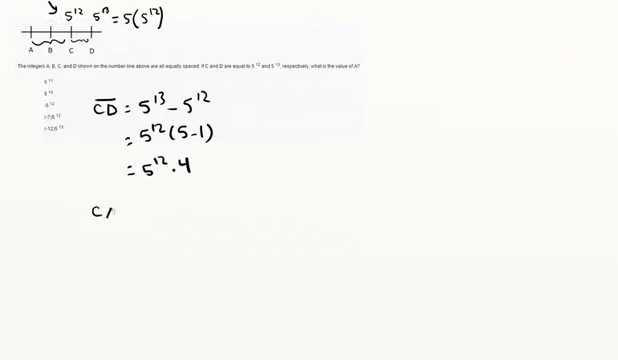
{"action": "type", "text": "CA = 5^12 - 2"}
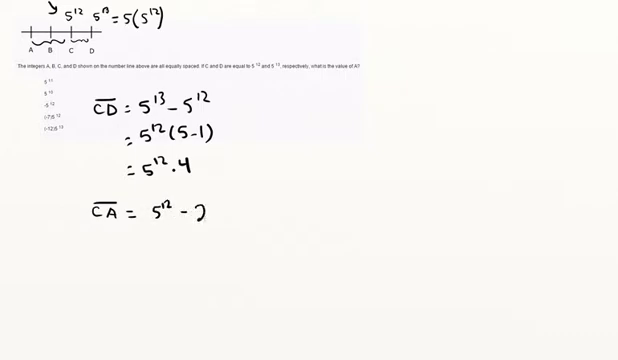
{"action": "type", "text": "(4.5¹²)"}
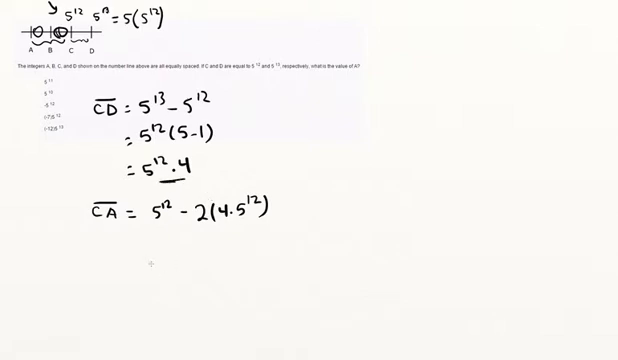
{"action": "type", "text": "="}
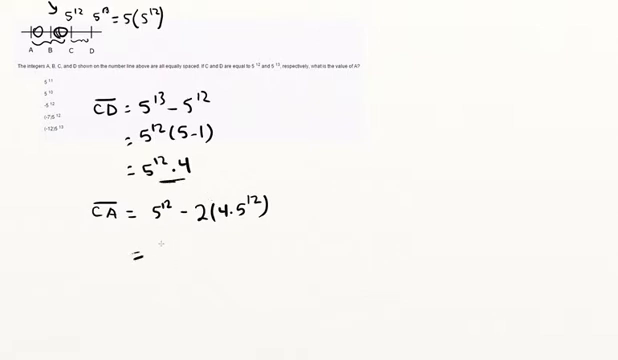
{"action": "type", "text": "5^12 - 8"}
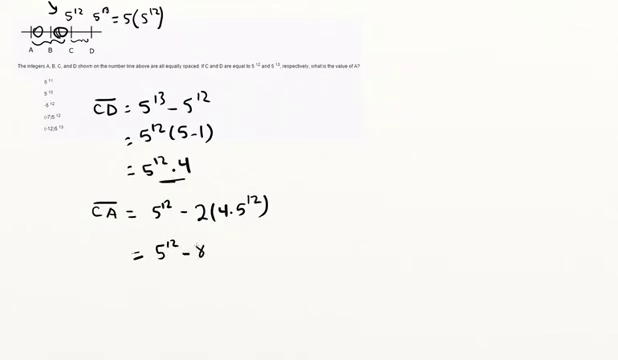
{"action": "type", "text": "·5^12"}
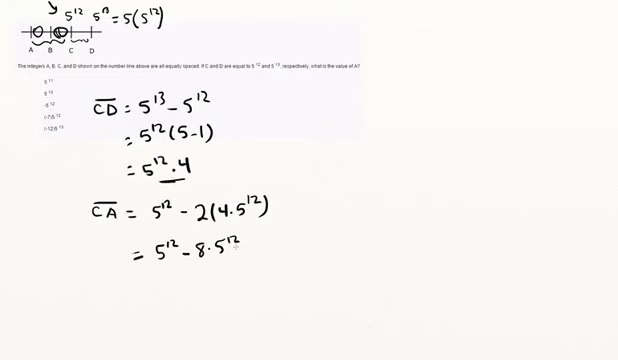
{"action": "type", "text": "= 5^12"}
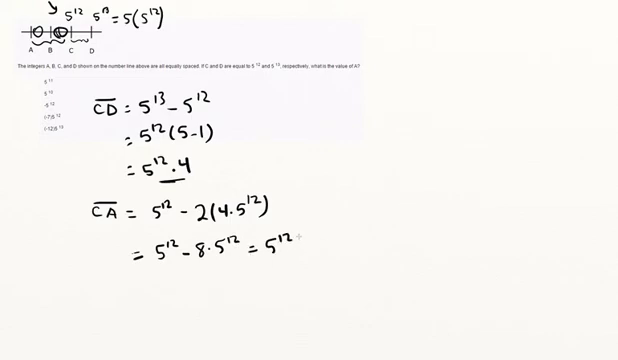
{"action": "type", "text": "(1-8) = -7"}
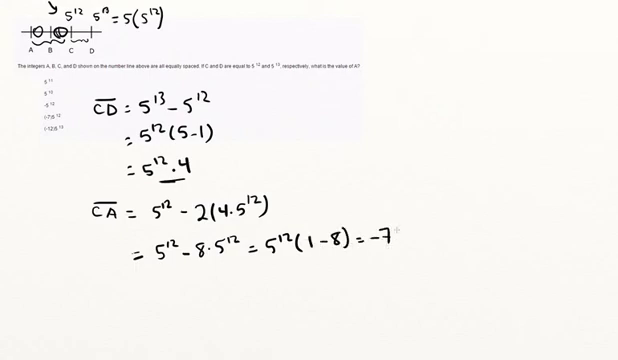
{"action": "type", "text": "5^12"}
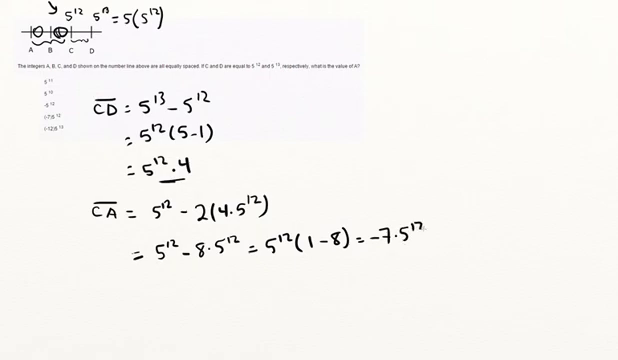